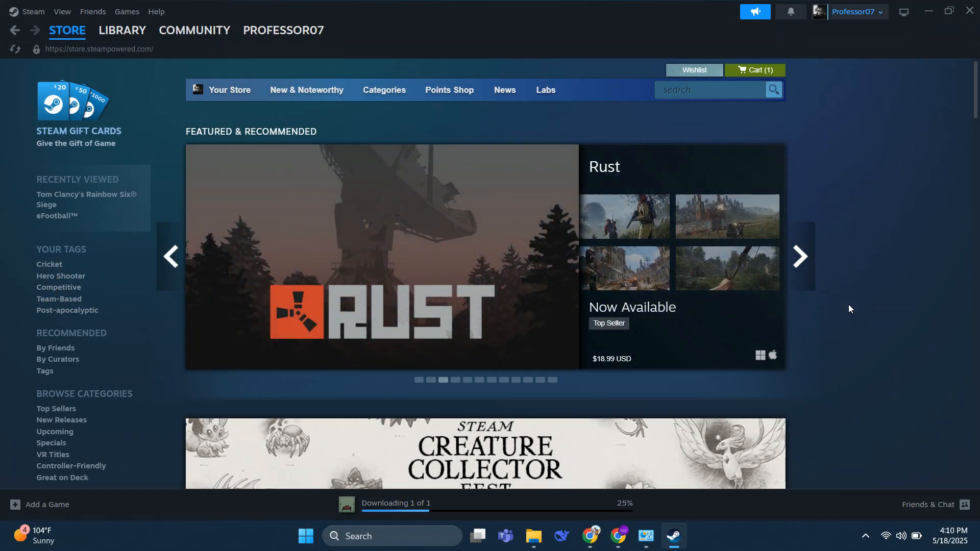
{"action": "mouse_move", "coordinate": [363, 361]}
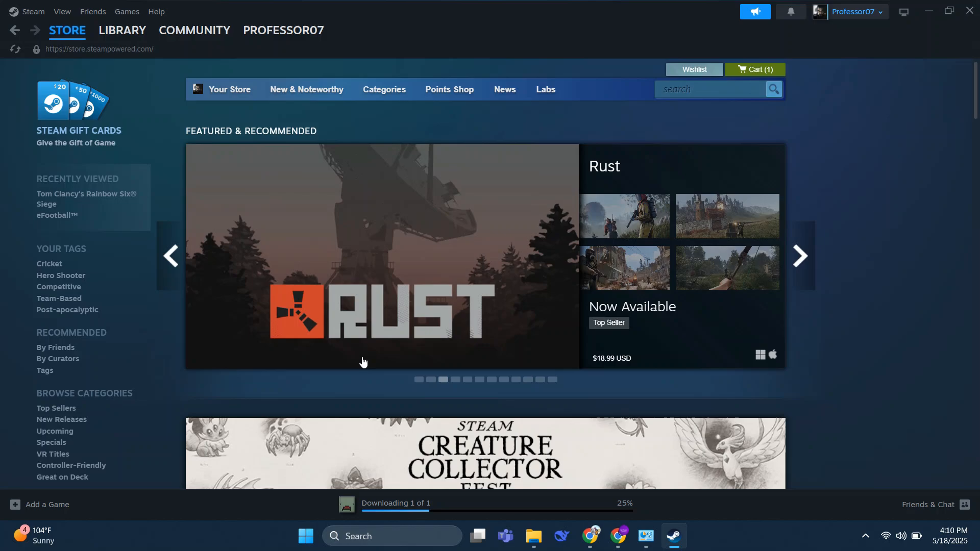
{"action": "mouse_move", "coordinate": [223, 263]}
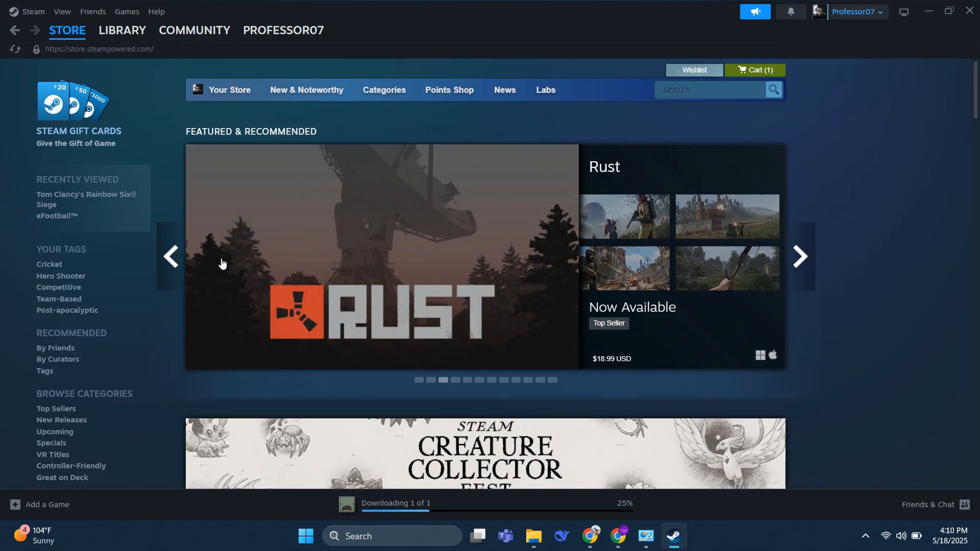
- Expand the Store menu to show Featured, Wishlist, Points Shop, News and Stats
{"action": "left_click", "coordinate": [68, 30]}
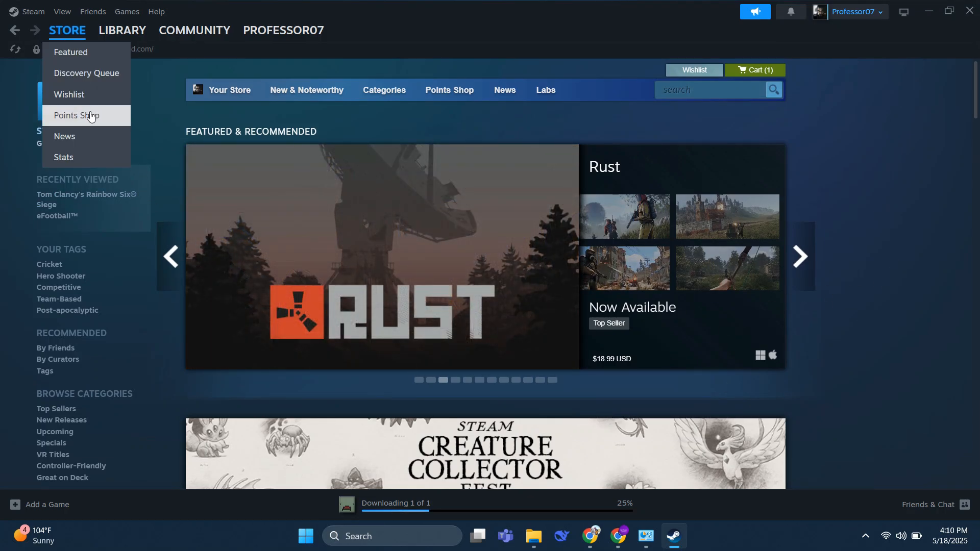
- Browse the Points Shop featured page down to the 1,000-point Tiled Profile Backgrounds row
{"action": "left_click", "coordinate": [77, 116]}
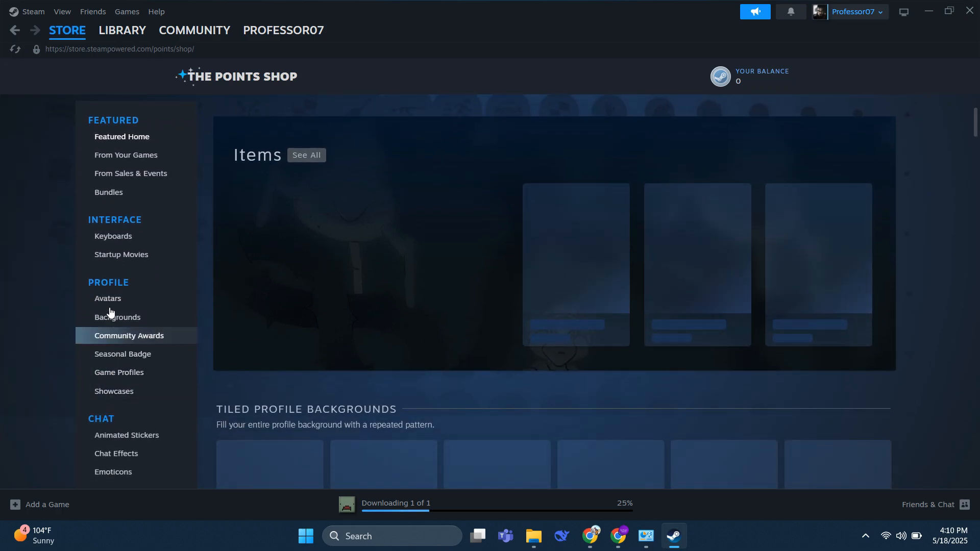
{"action": "scroll", "scroll_direction": "down", "scroll_amount": 3}
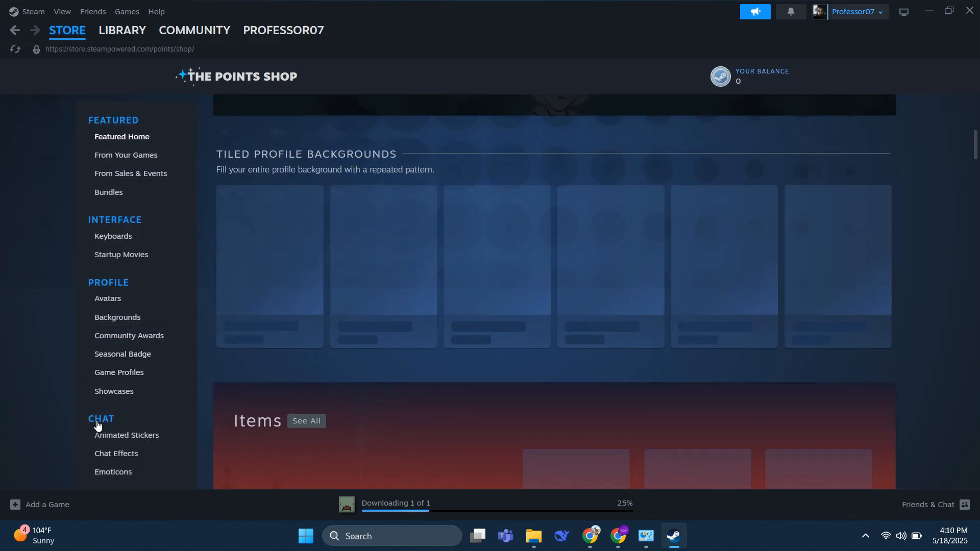
{"action": "left_click", "coordinate": [130, 174]}
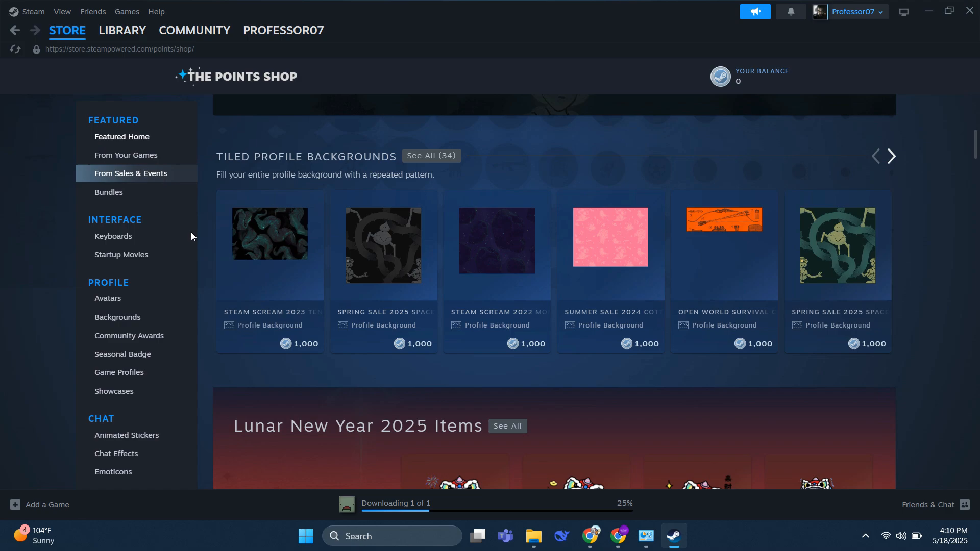
{"action": "scroll", "scroll_direction": "down", "scroll_amount": 3}
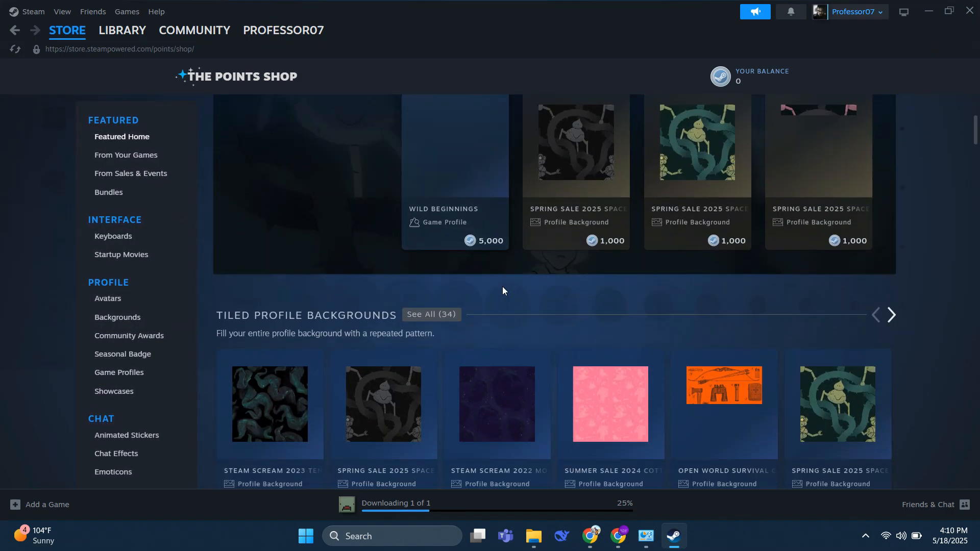
{"action": "scroll", "scroll_direction": "down", "scroll_amount": 3}
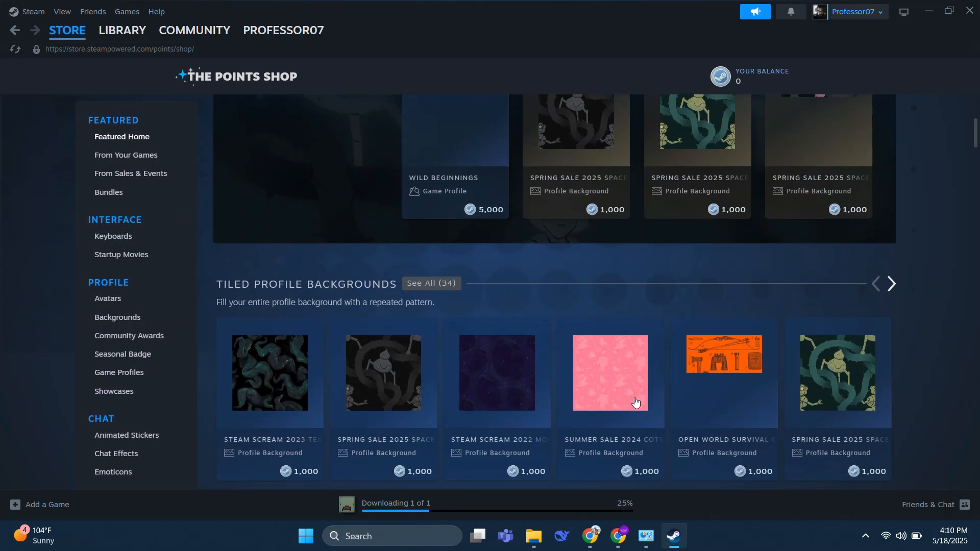
- Switch to the Chrome web search about buying games with Steam points
{"action": "left_click", "coordinate": [616, 535]}
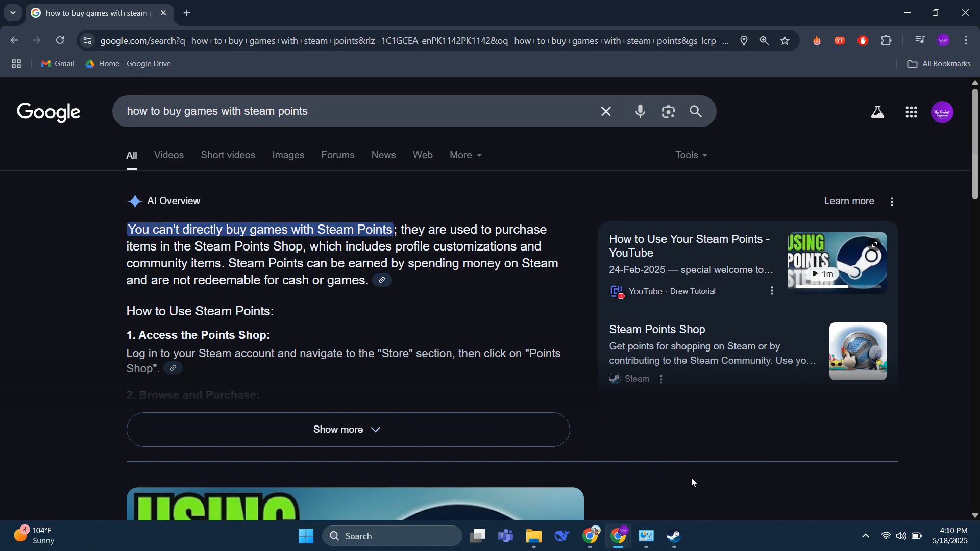
- Return from the Google results to the Points Shop in Steam
{"action": "left_click", "coordinate": [672, 535]}
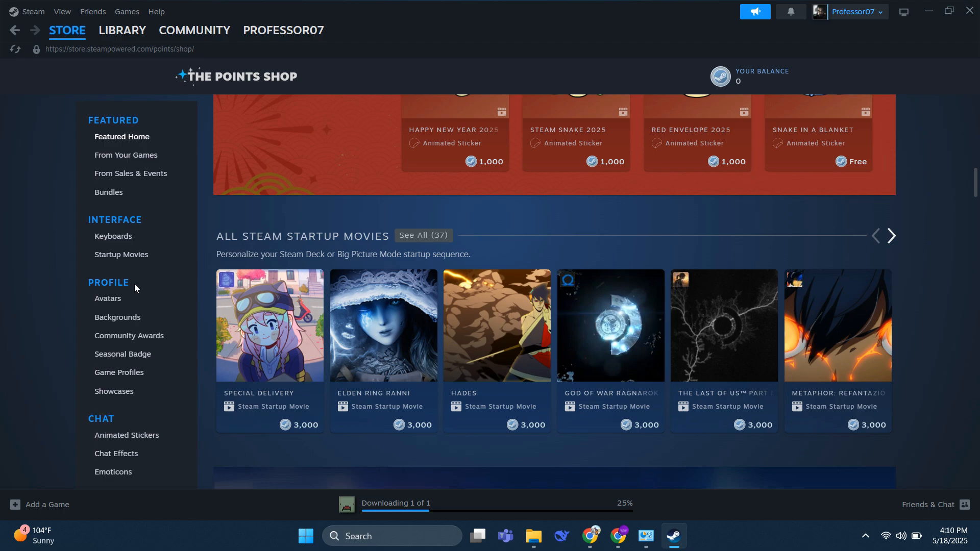
- Browse the Backgrounds, Avatars and Startup Movies categories, ending on 3,000-point startup movies
{"action": "left_click", "coordinate": [116, 316]}
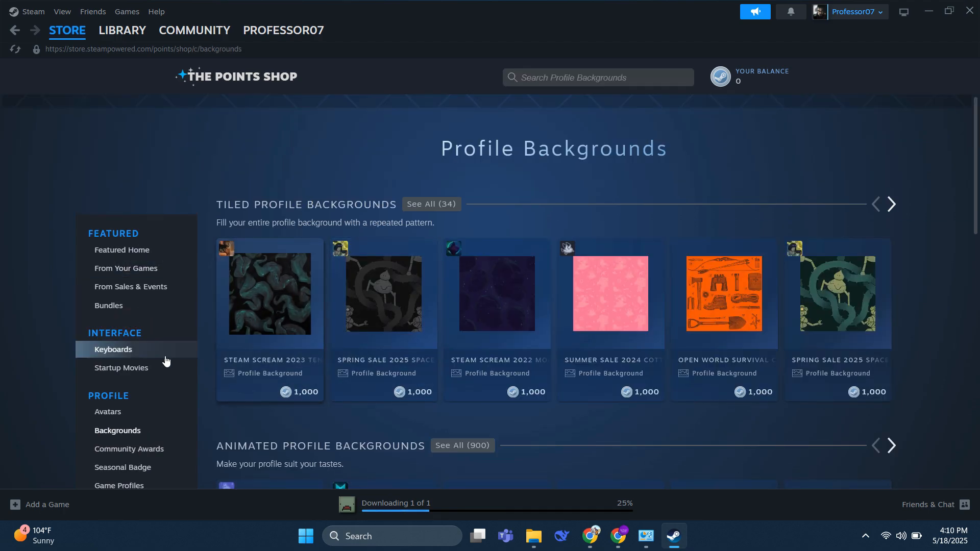
{"action": "left_click", "coordinate": [107, 411]}
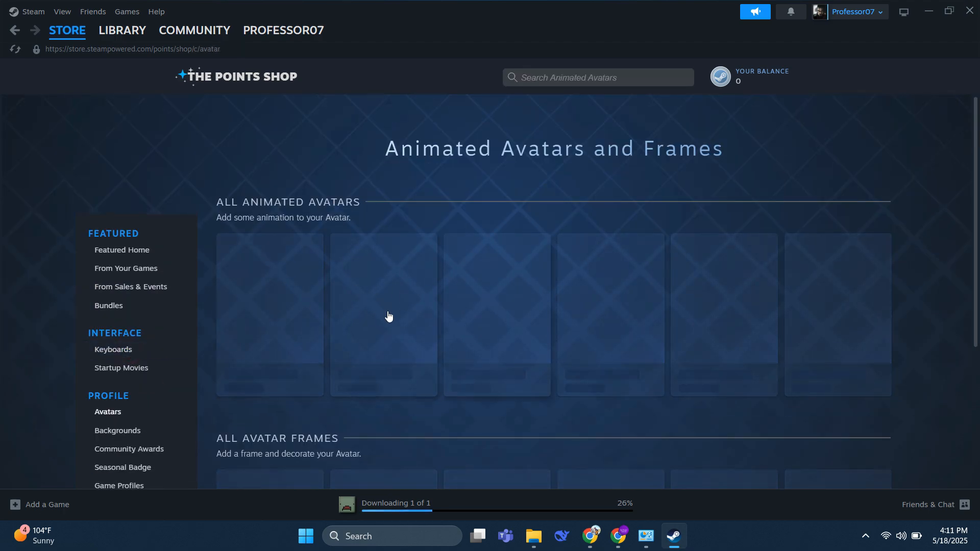
{"action": "scroll", "scroll_direction": "down", "scroll_amount": 3}
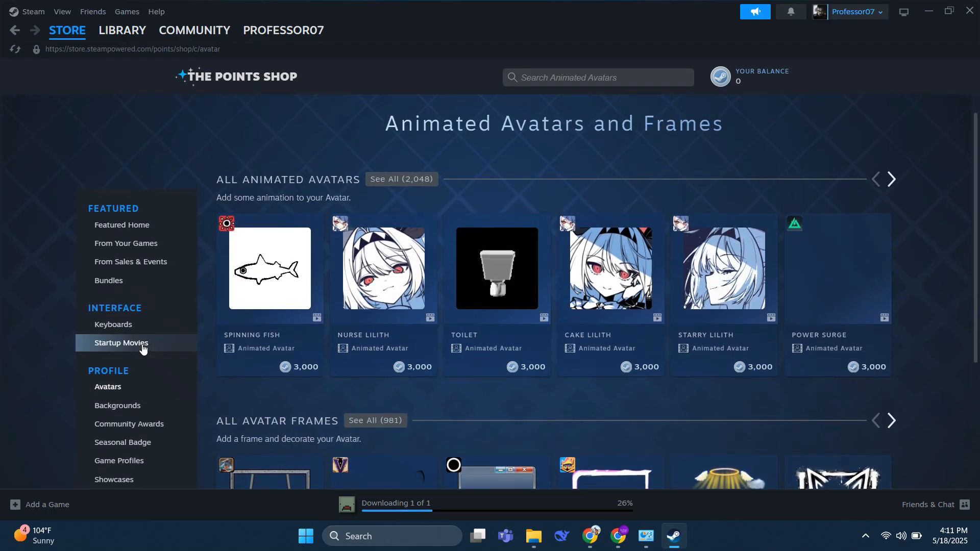
{"action": "left_click", "coordinate": [121, 343]}
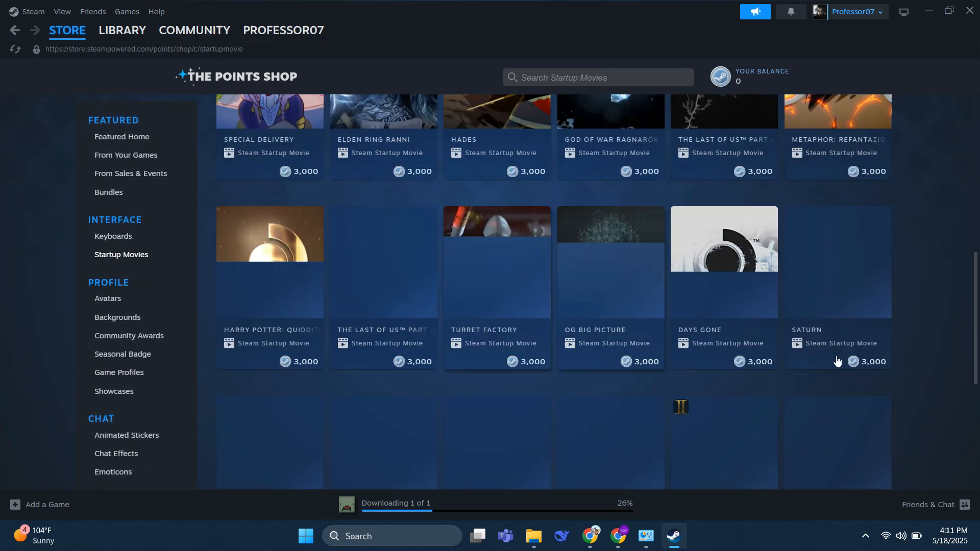